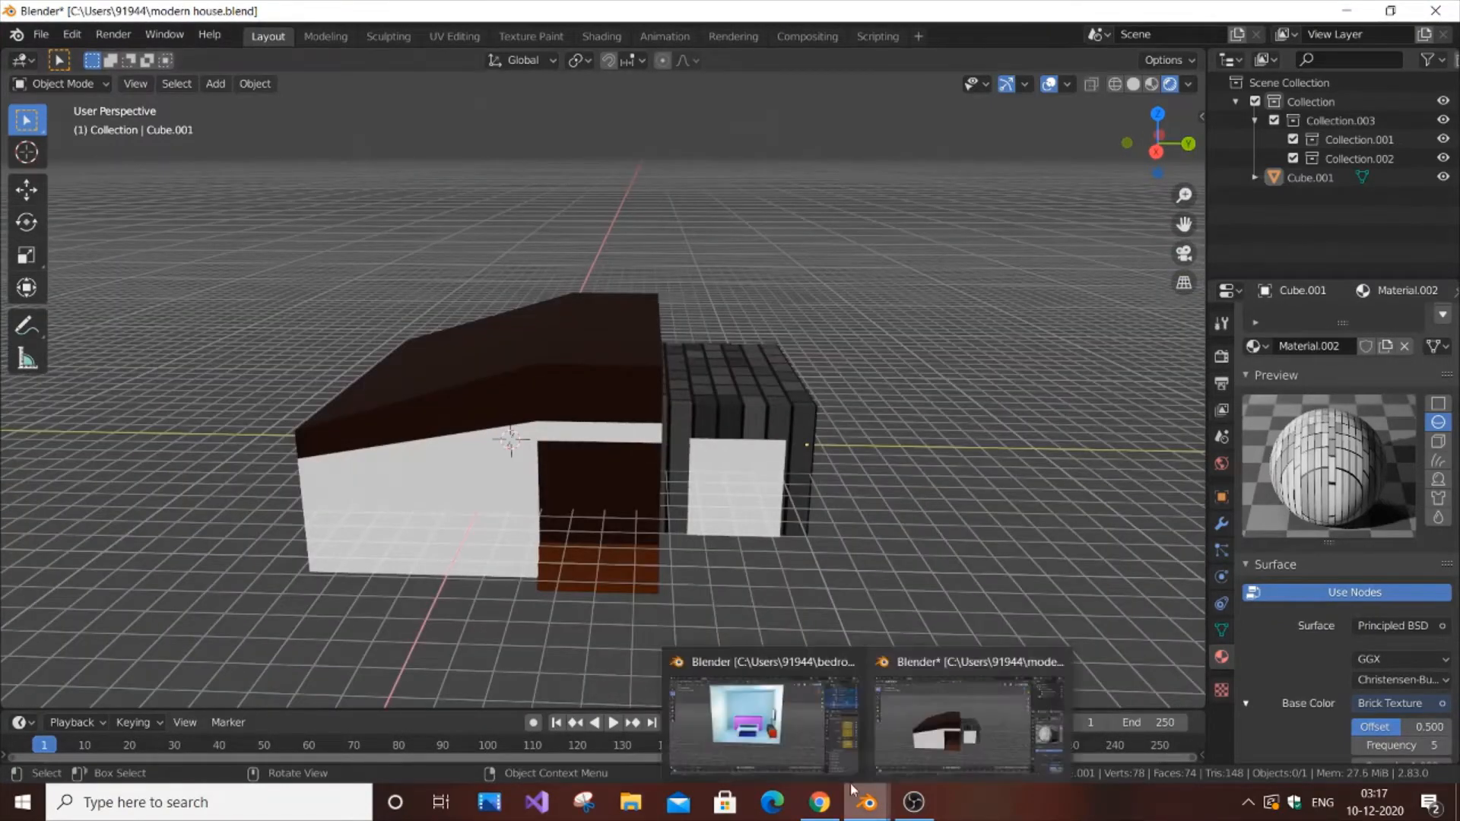
Step: Switch to the modern house scene window and bring up the File menu
click(764, 718)
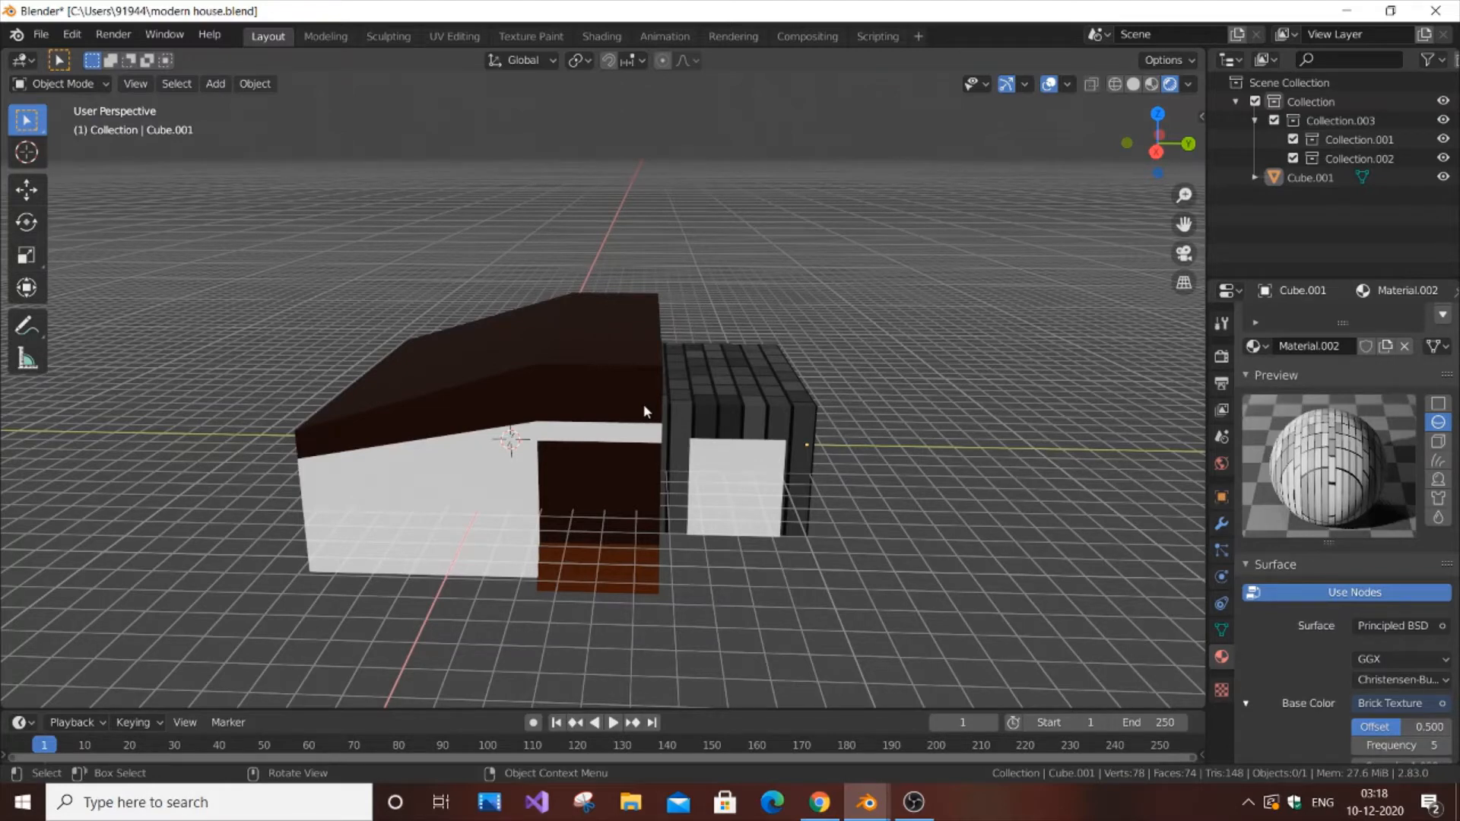
mouse_move(588, 474)
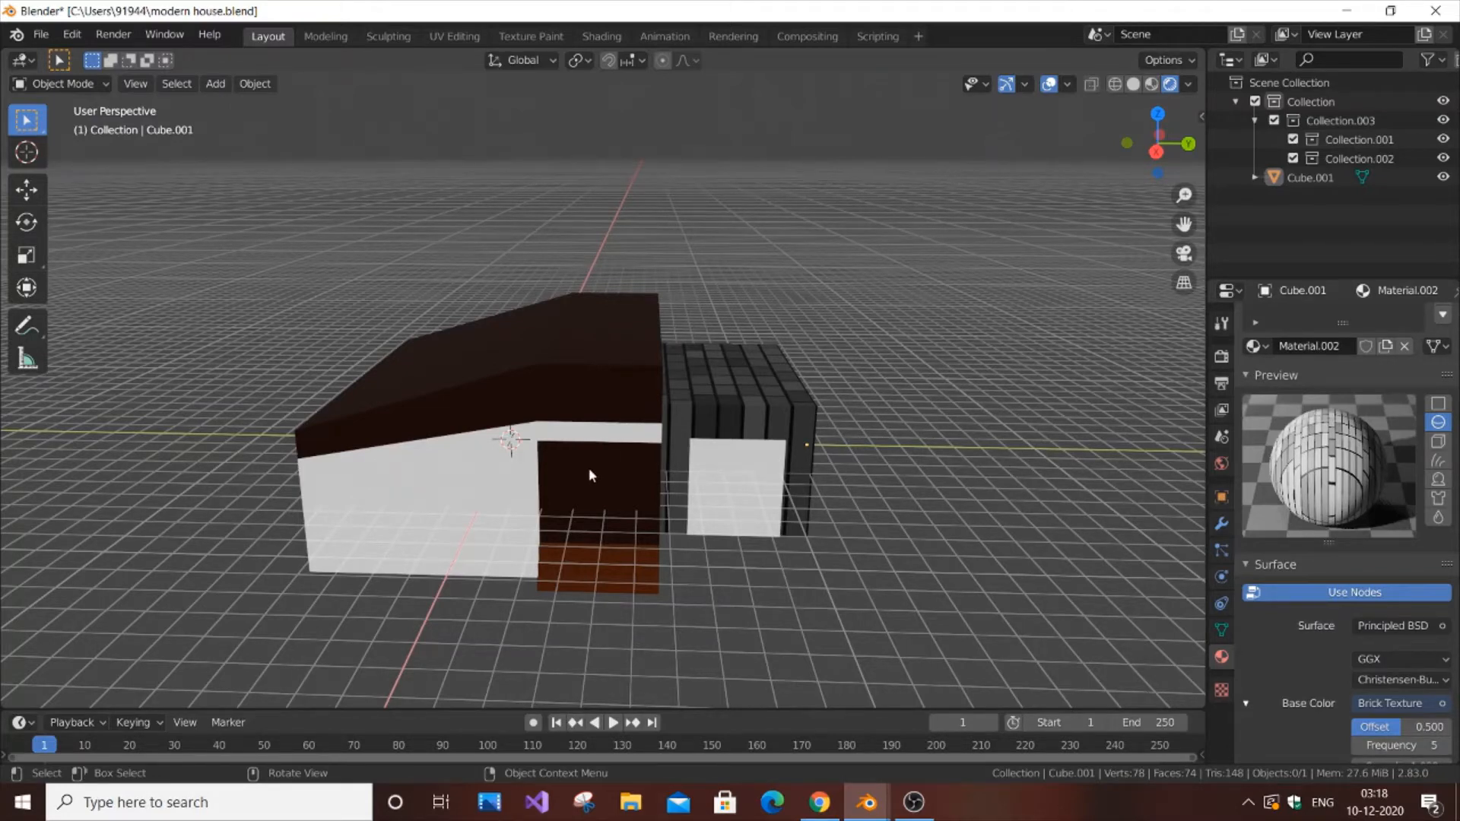
mouse_move(527, 365)
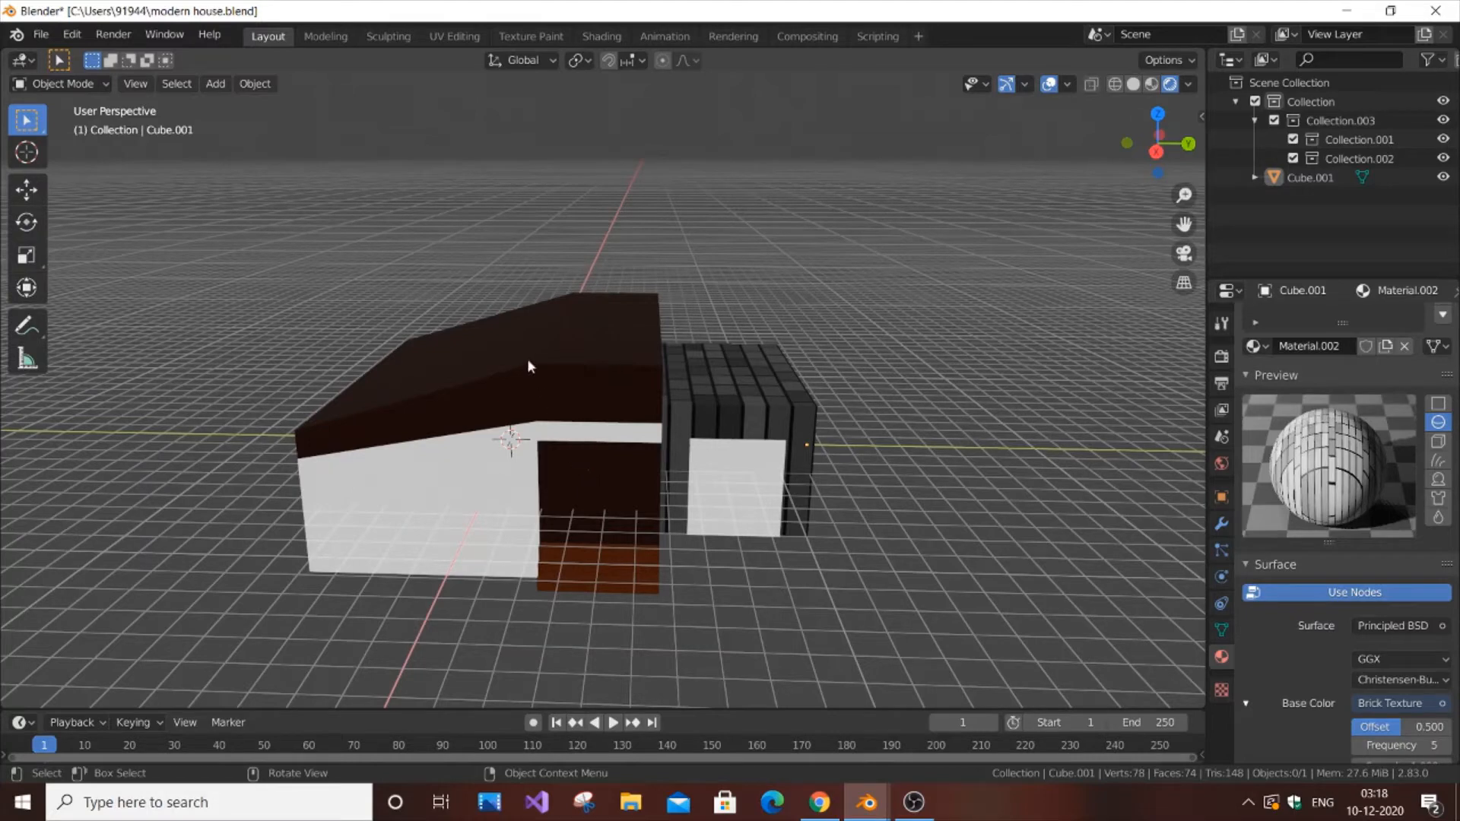
click(40, 34)
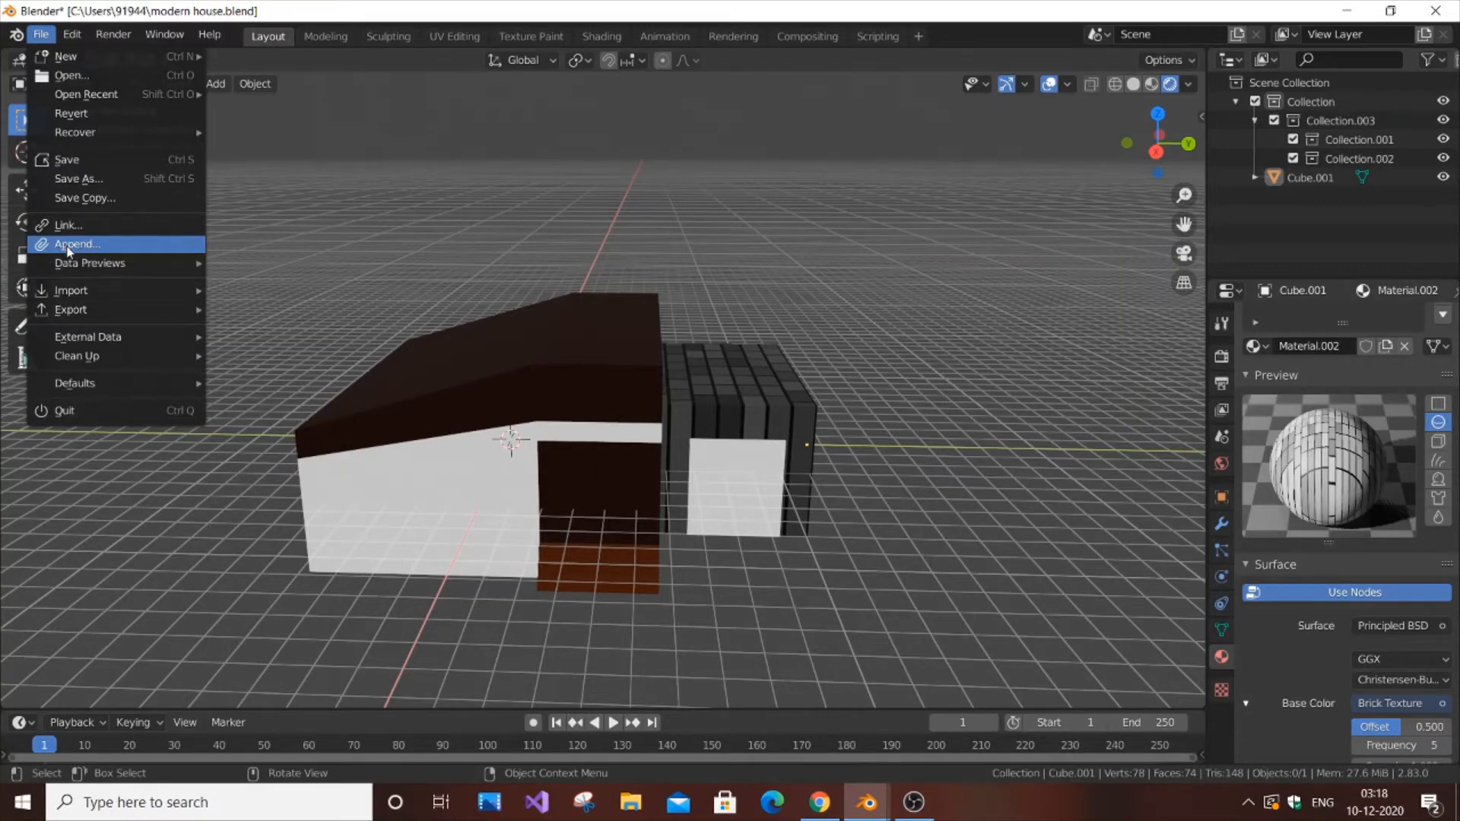
Step: Append from another file, browsing the home folder into bedroom.blend
click(76, 244)
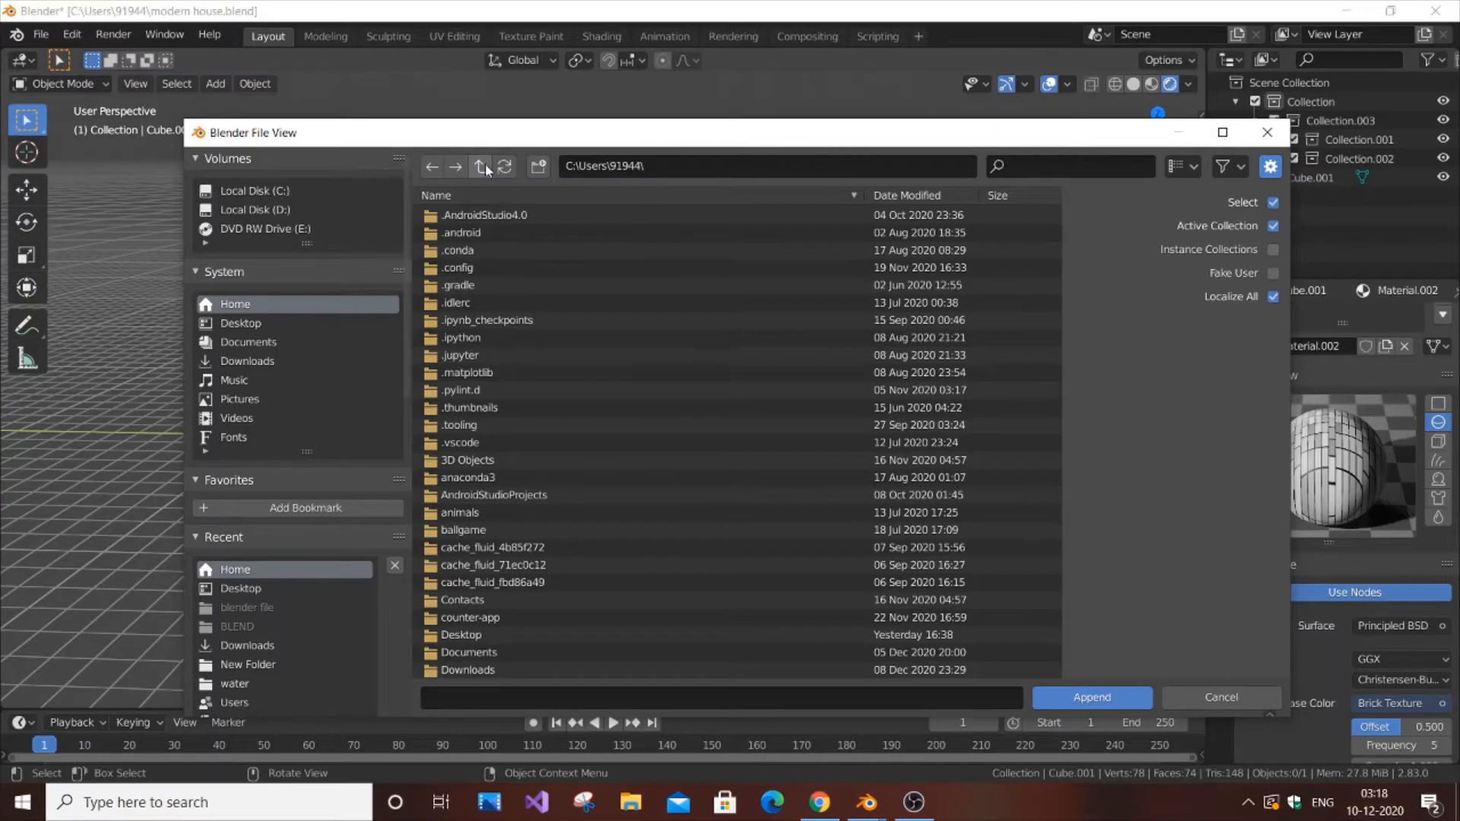
scroll(down, 3)
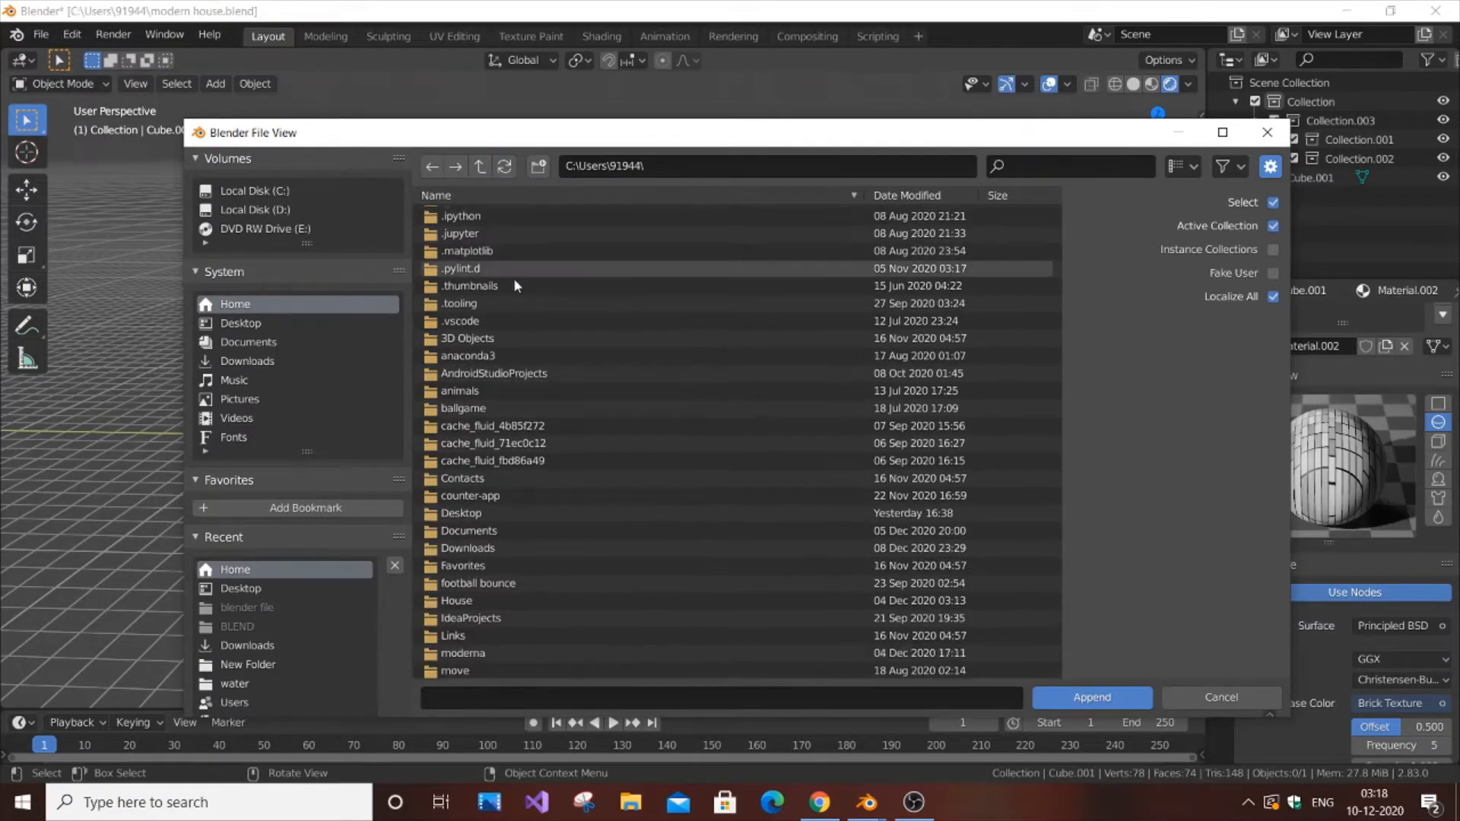
scroll(down, 3)
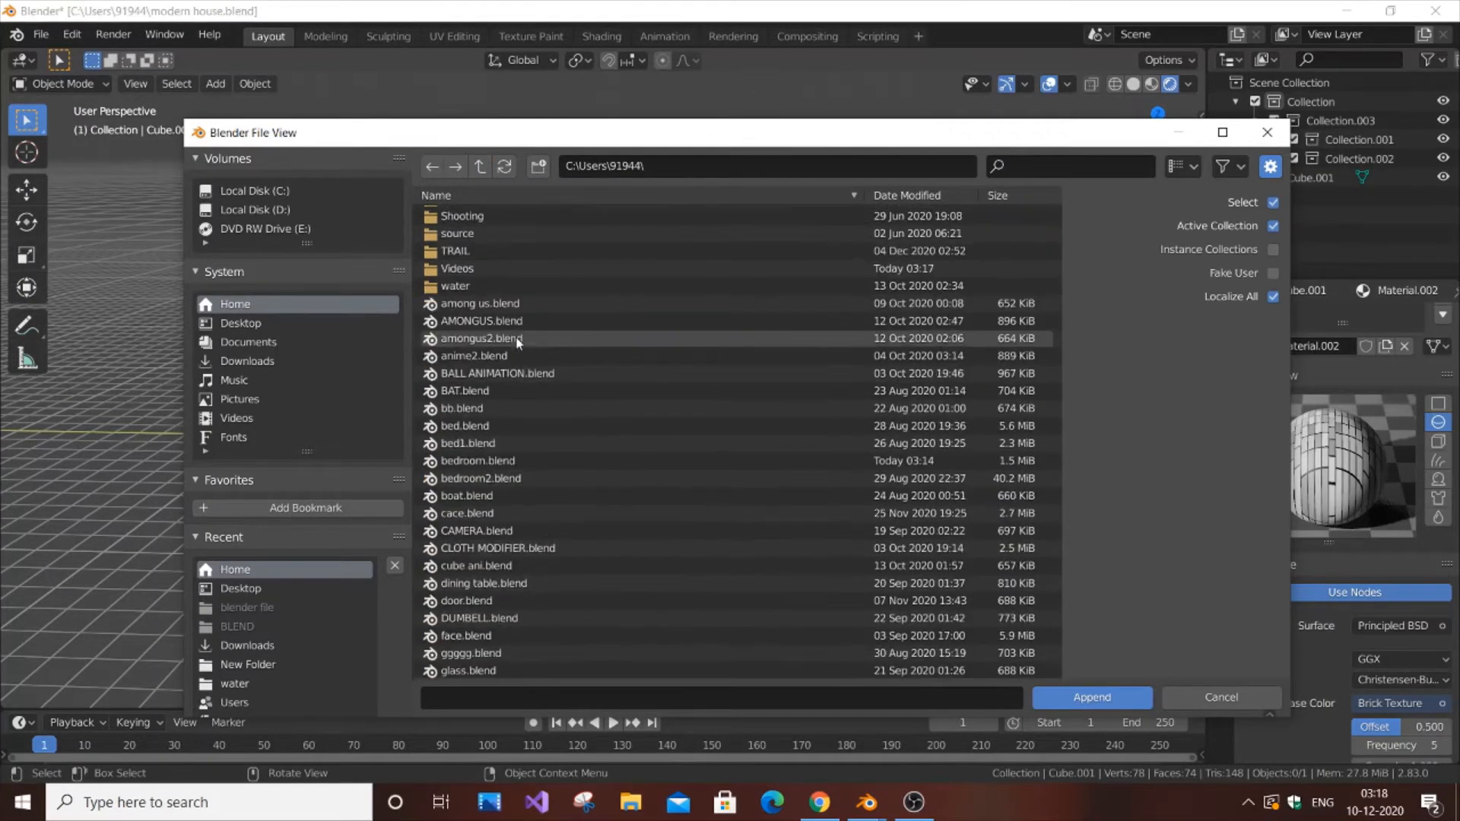
scroll(down, 3)
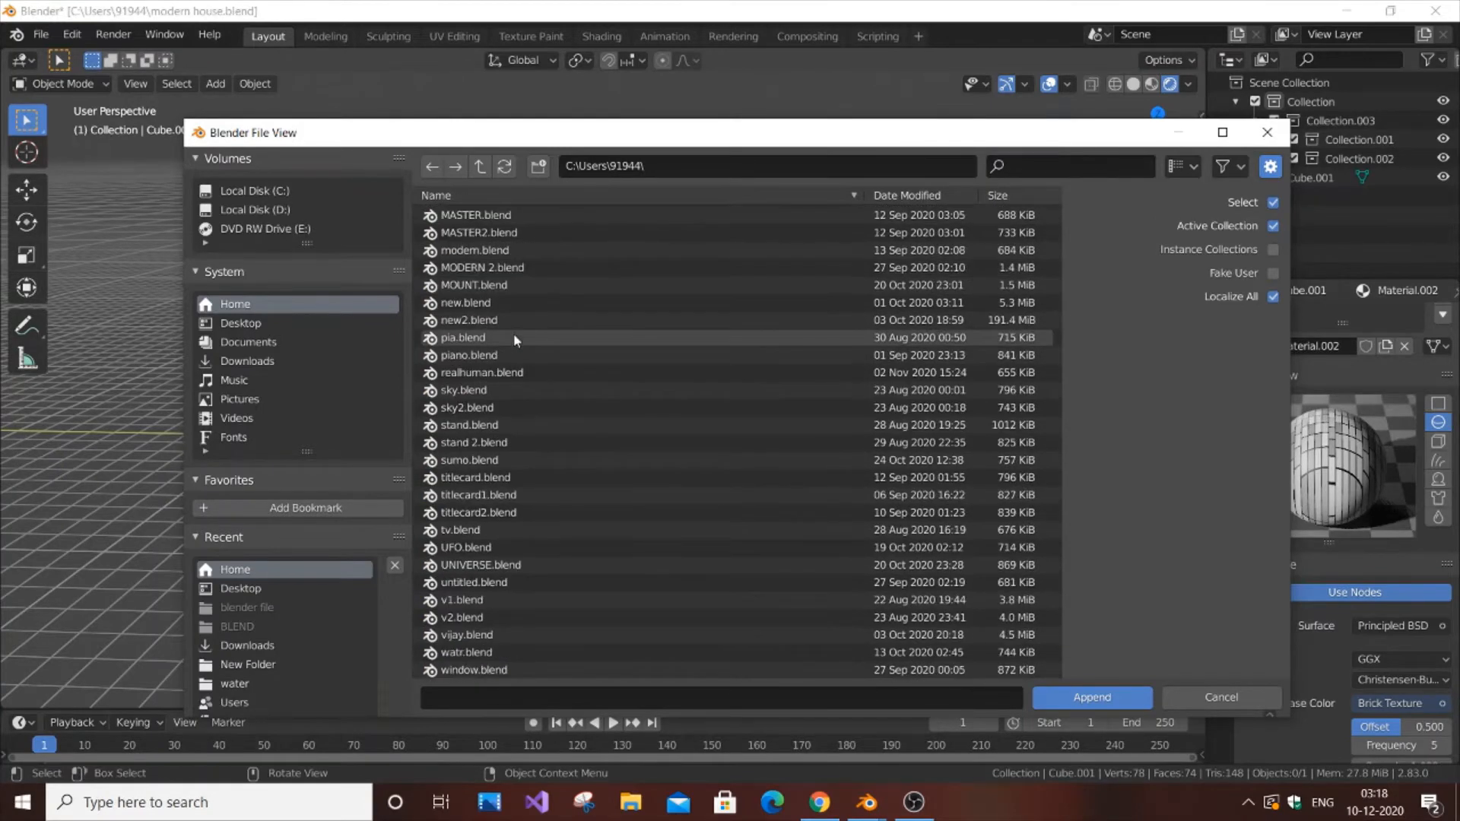
scroll(up, 3)
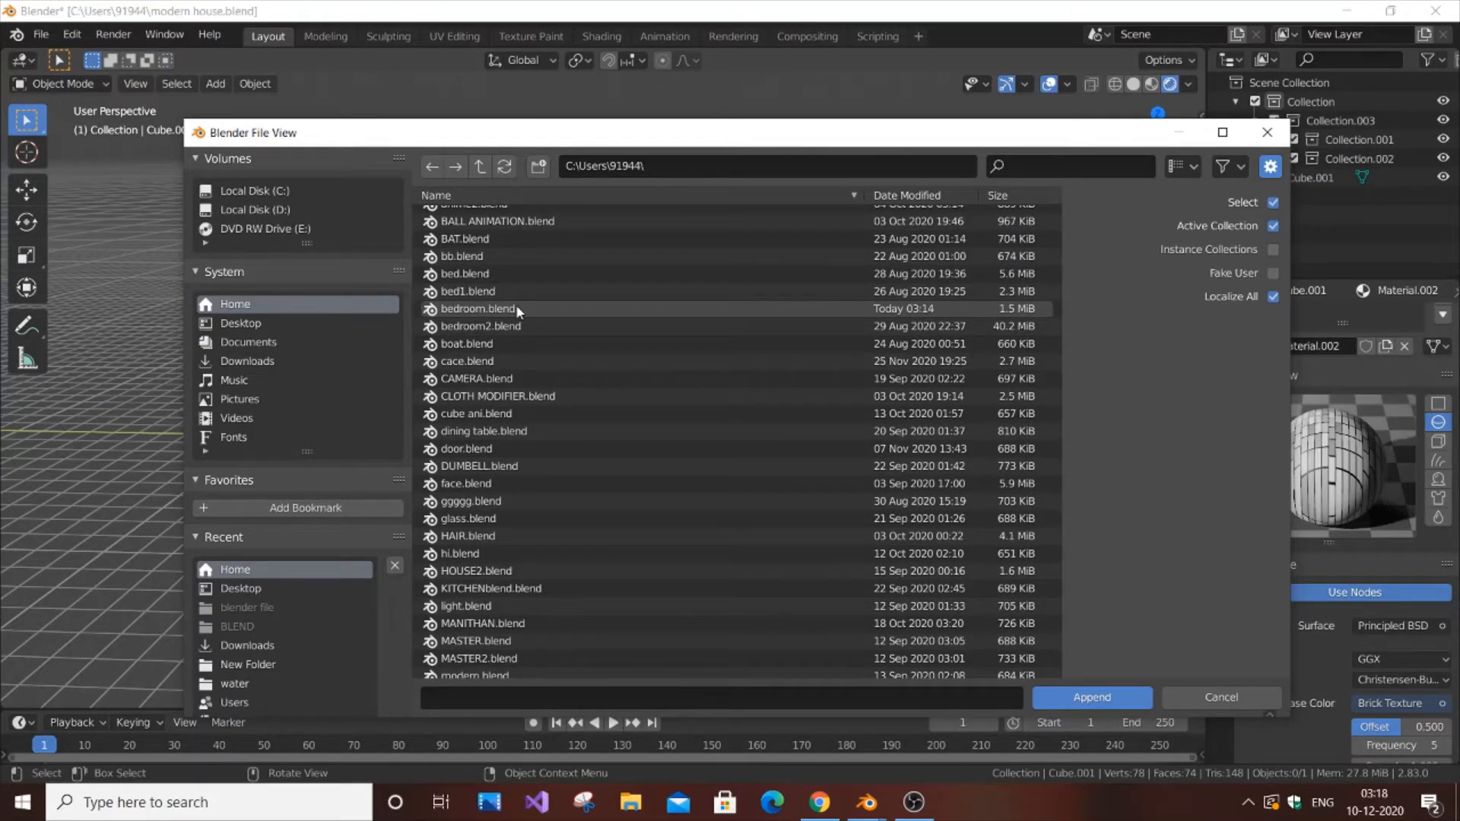
click(477, 308)
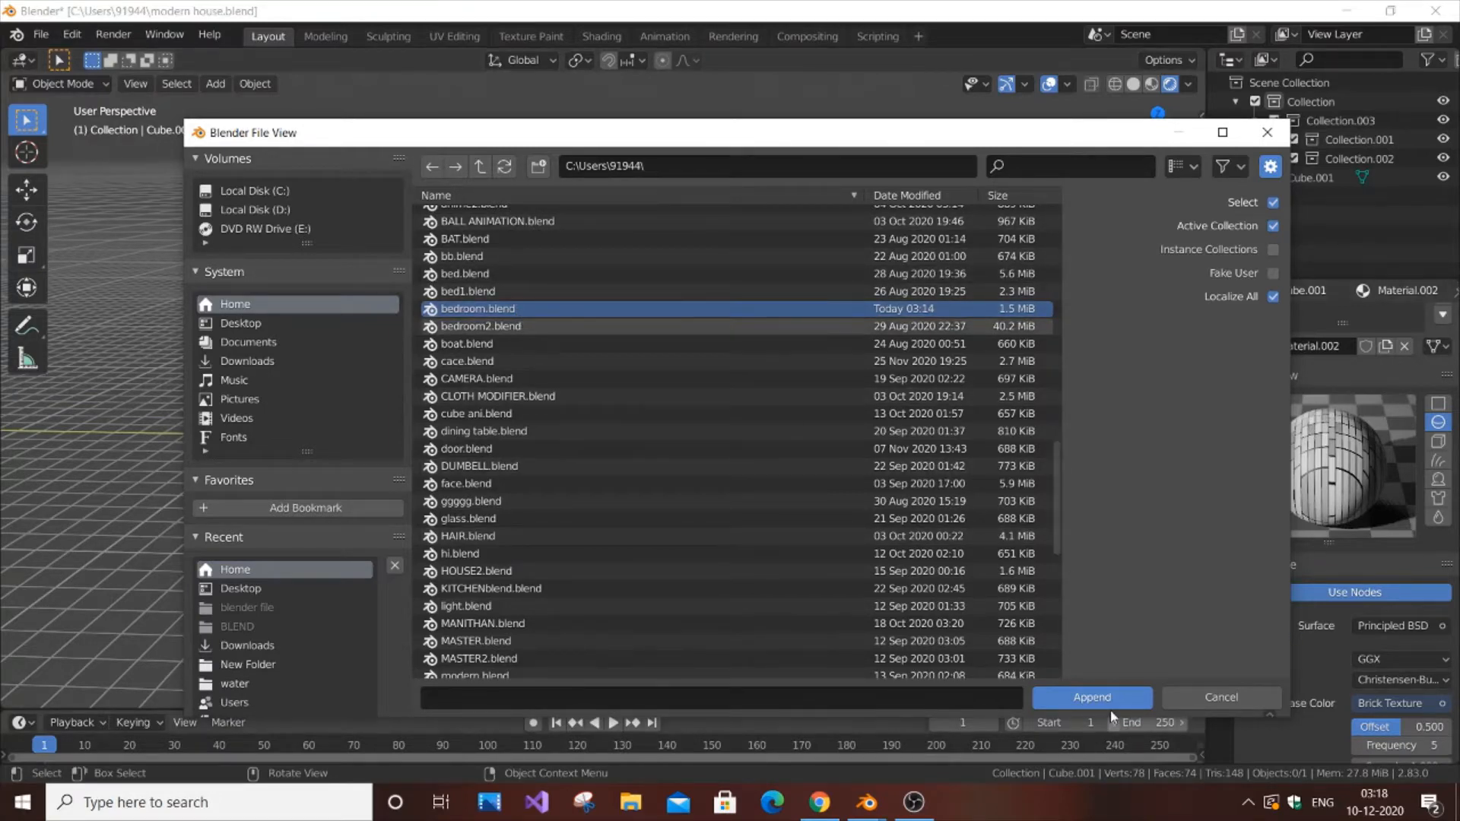
double_click(476, 308)
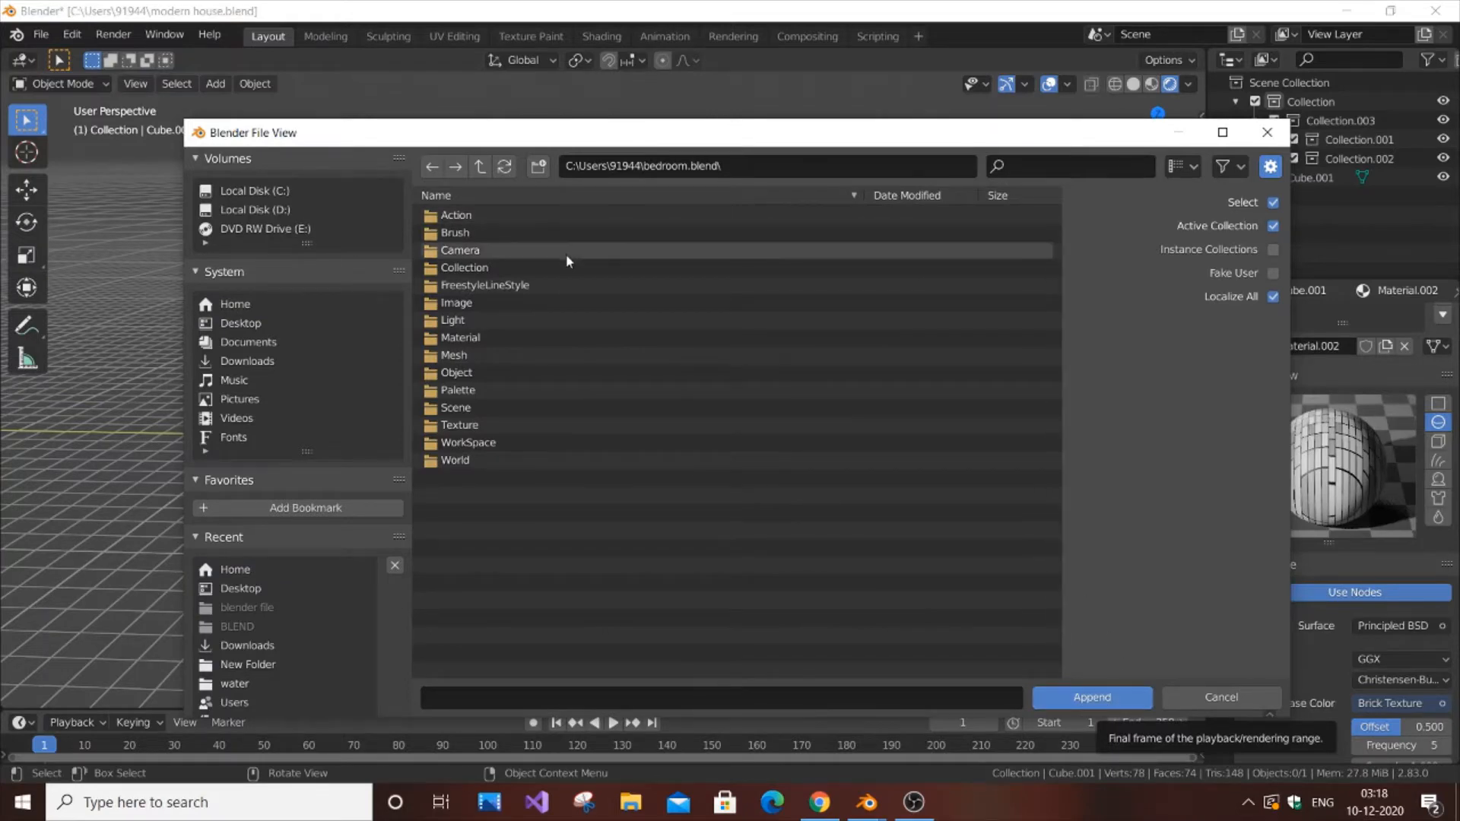
Step: Append bedroom.blend's main Collection from its Collection folder into the house scene
double_click(461, 267)
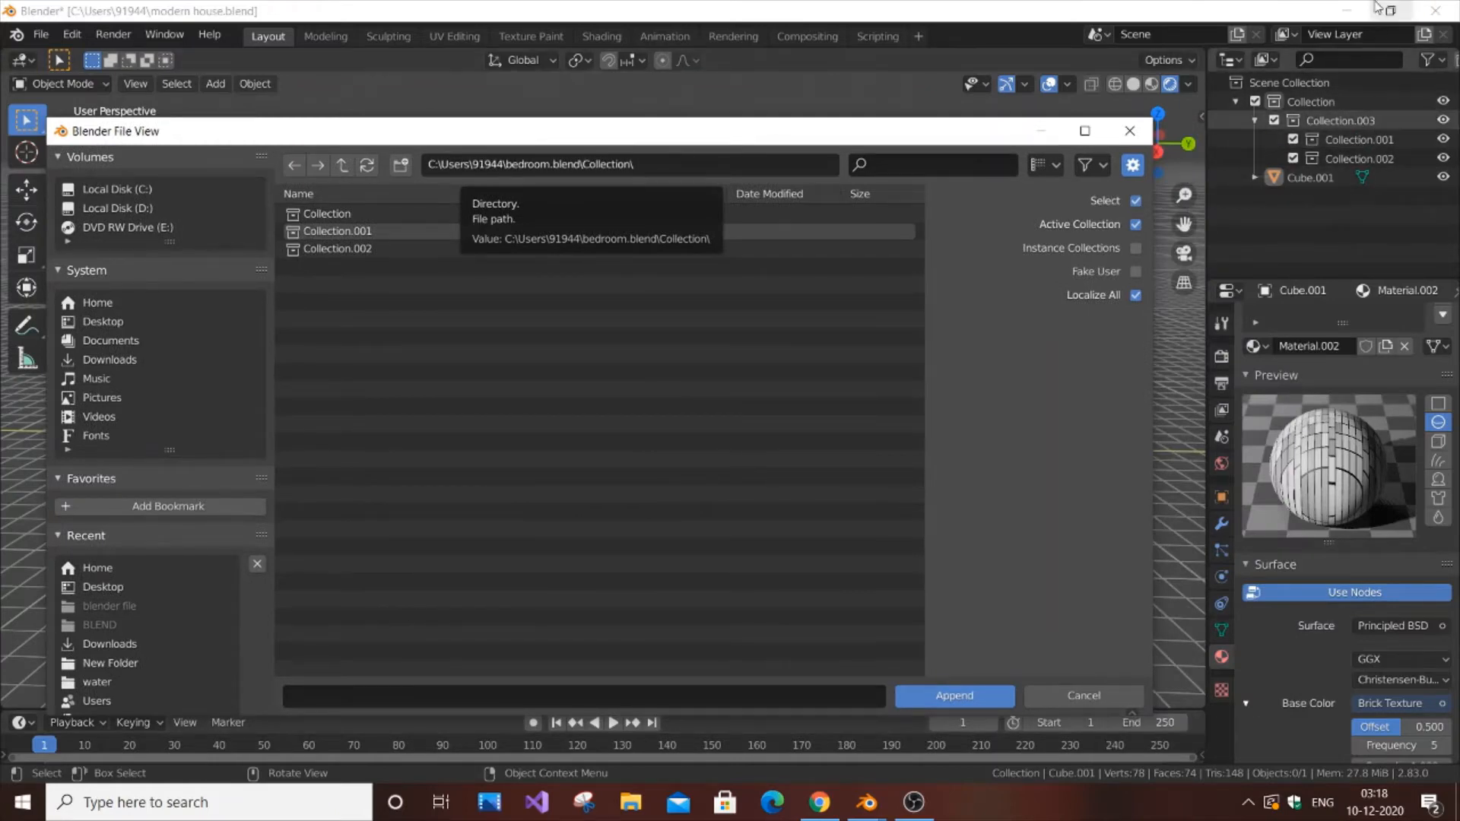
mouse_move(493, 420)
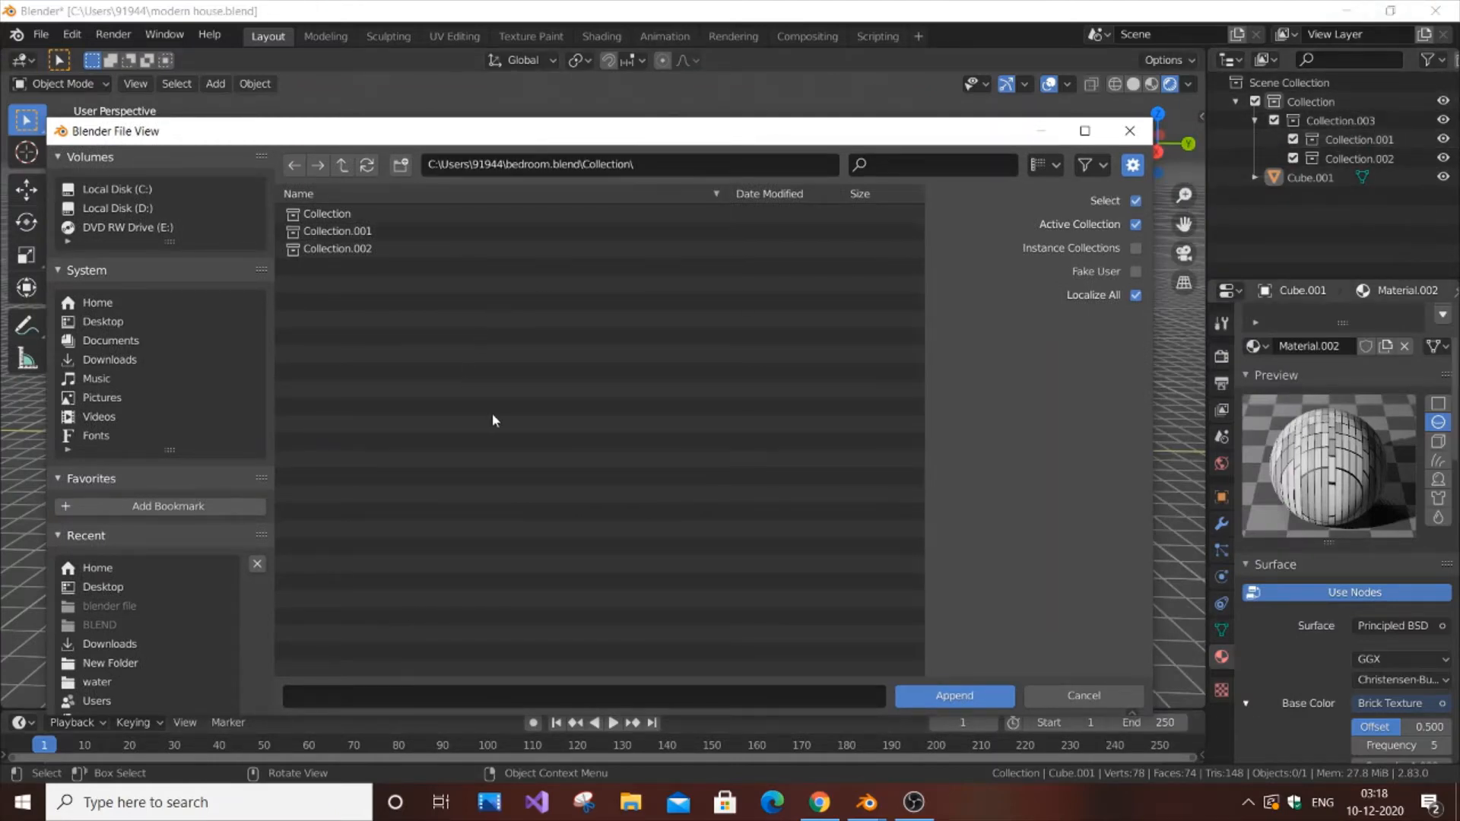
click(327, 213)
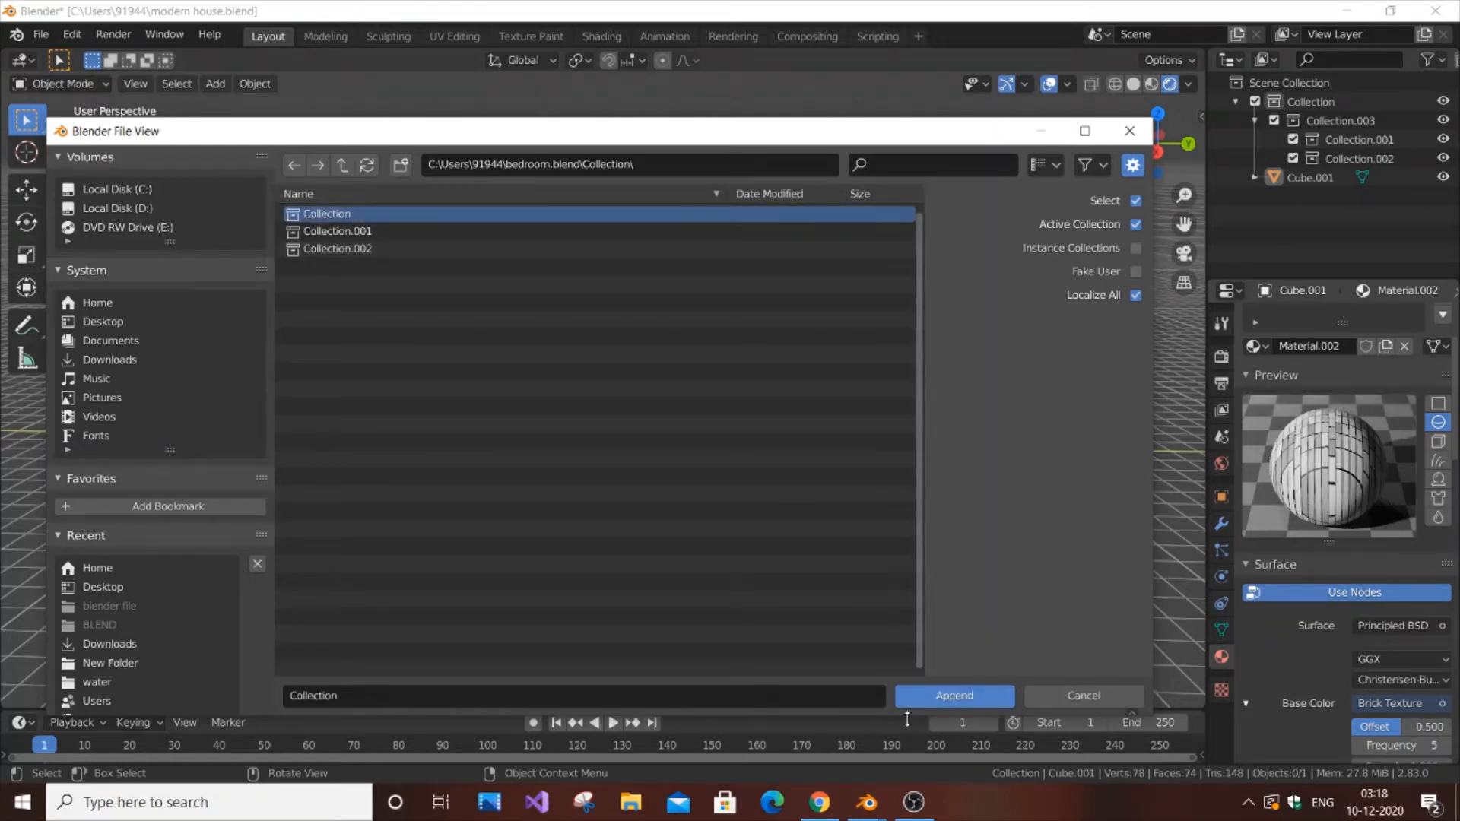
click(953, 696)
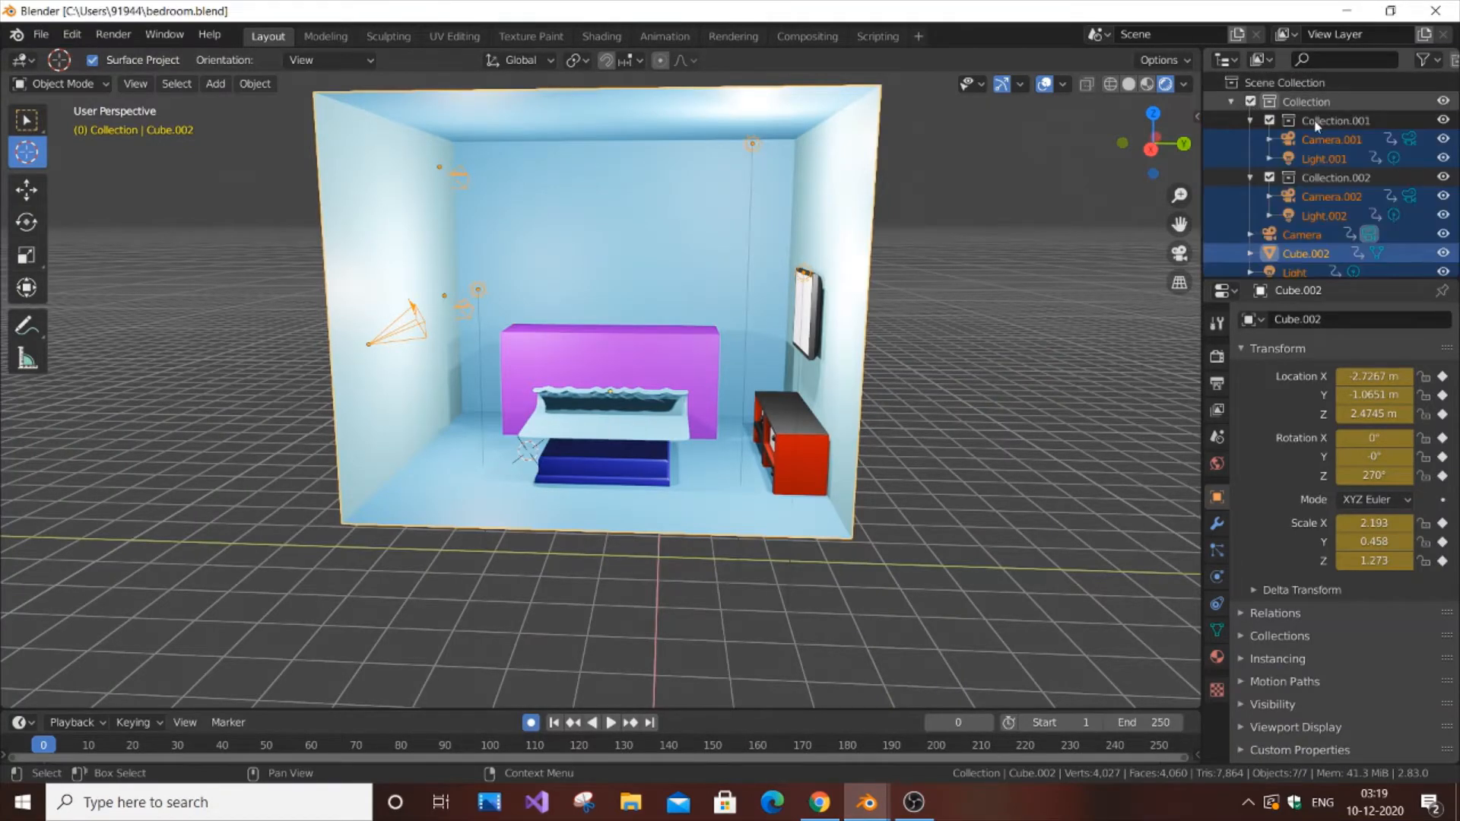
mouse_move(1322, 216)
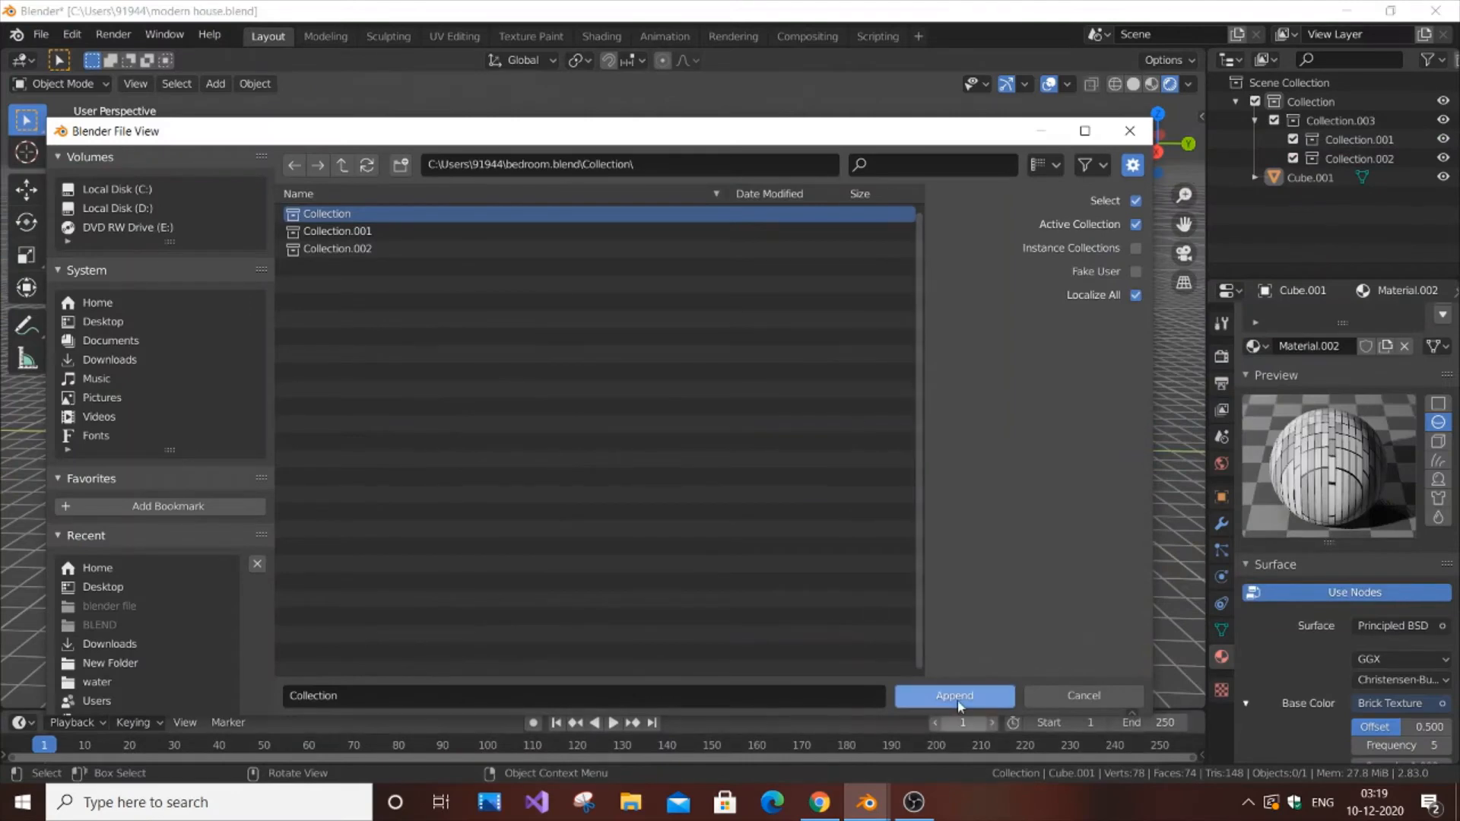
click(953, 696)
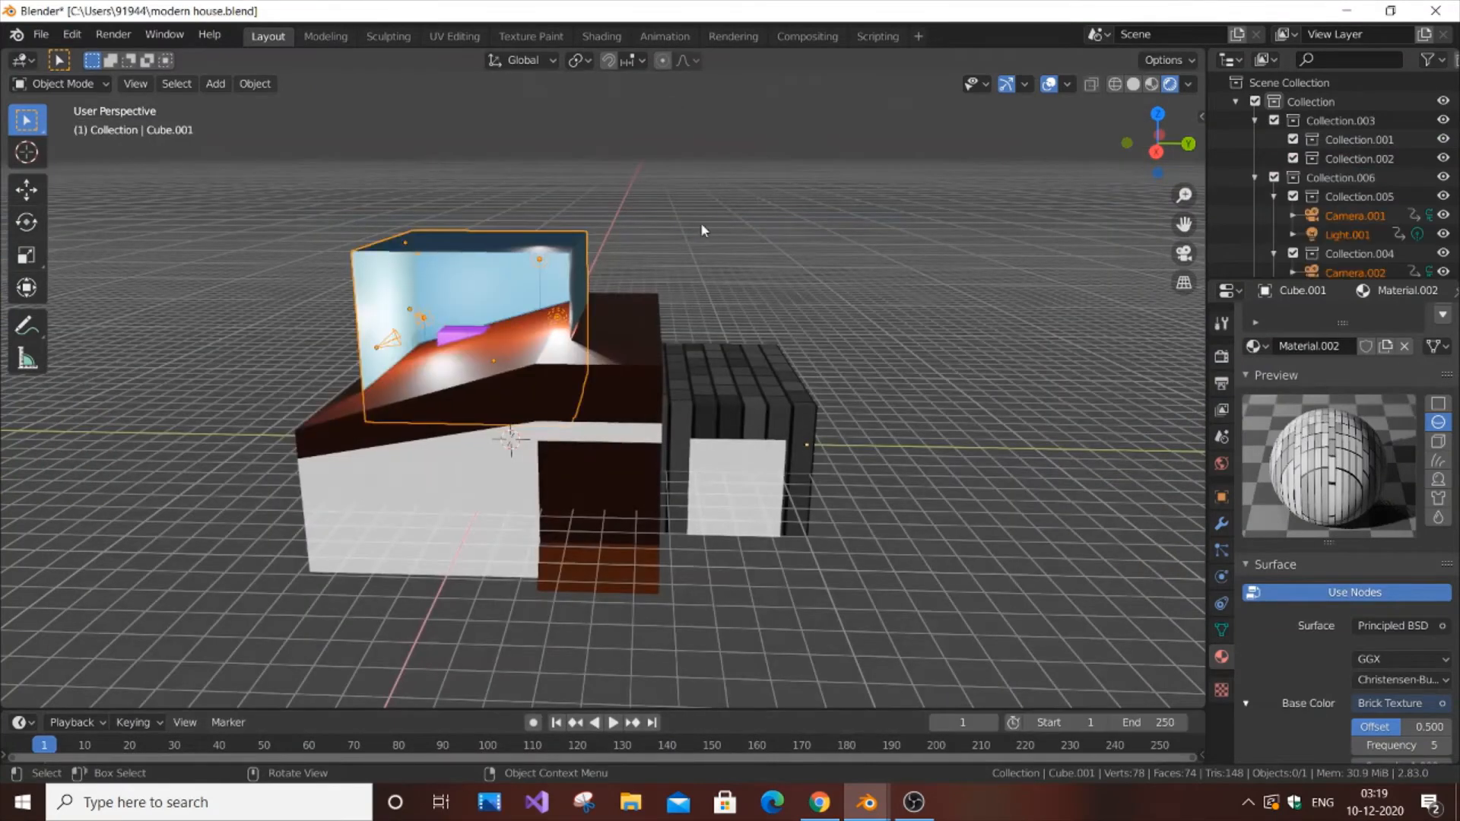
Step: Orbit around the house and select the bedroom room box on the roof
drag(703, 229, 631, 285)
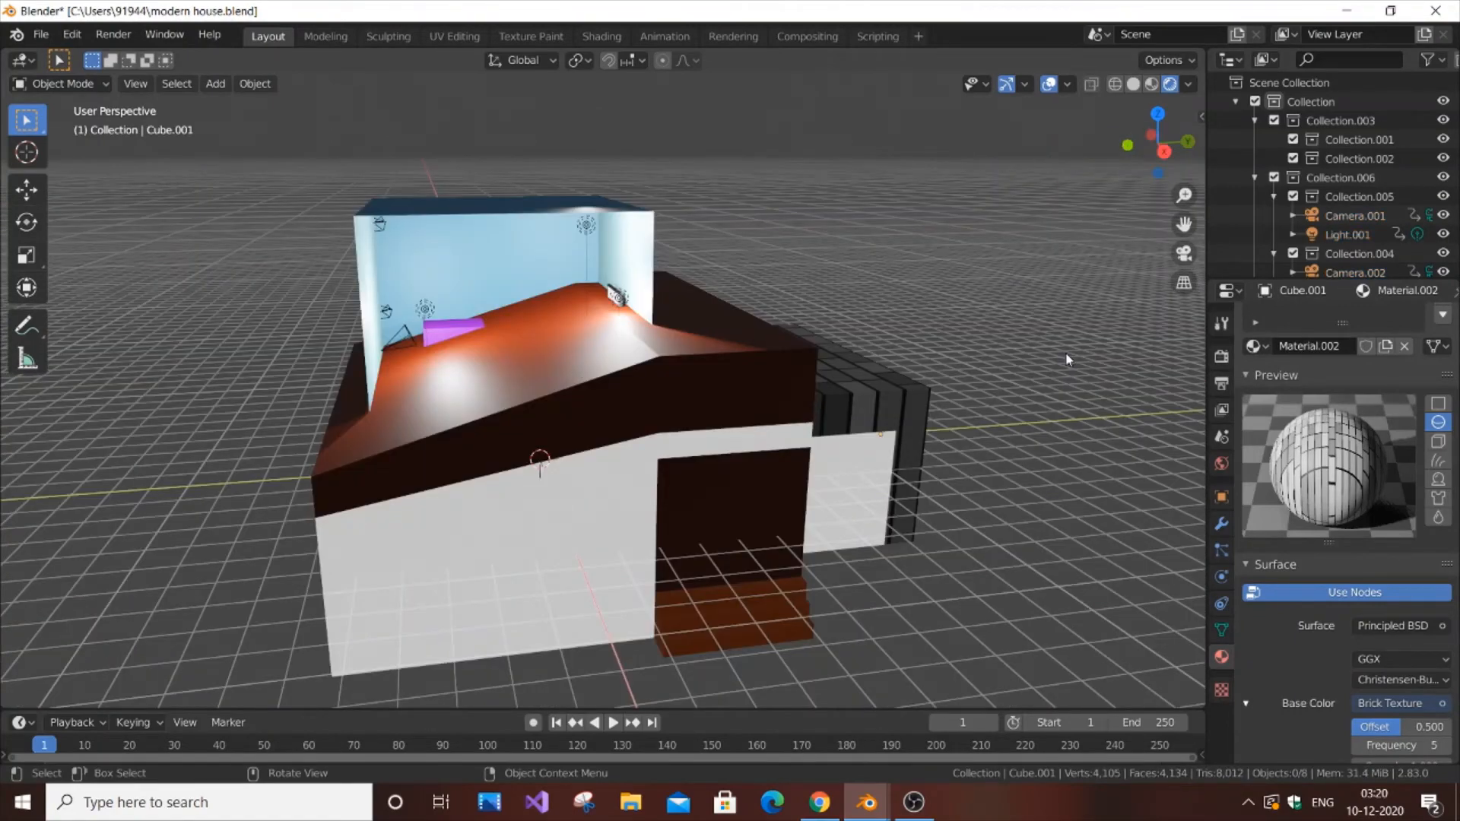
click(820, 459)
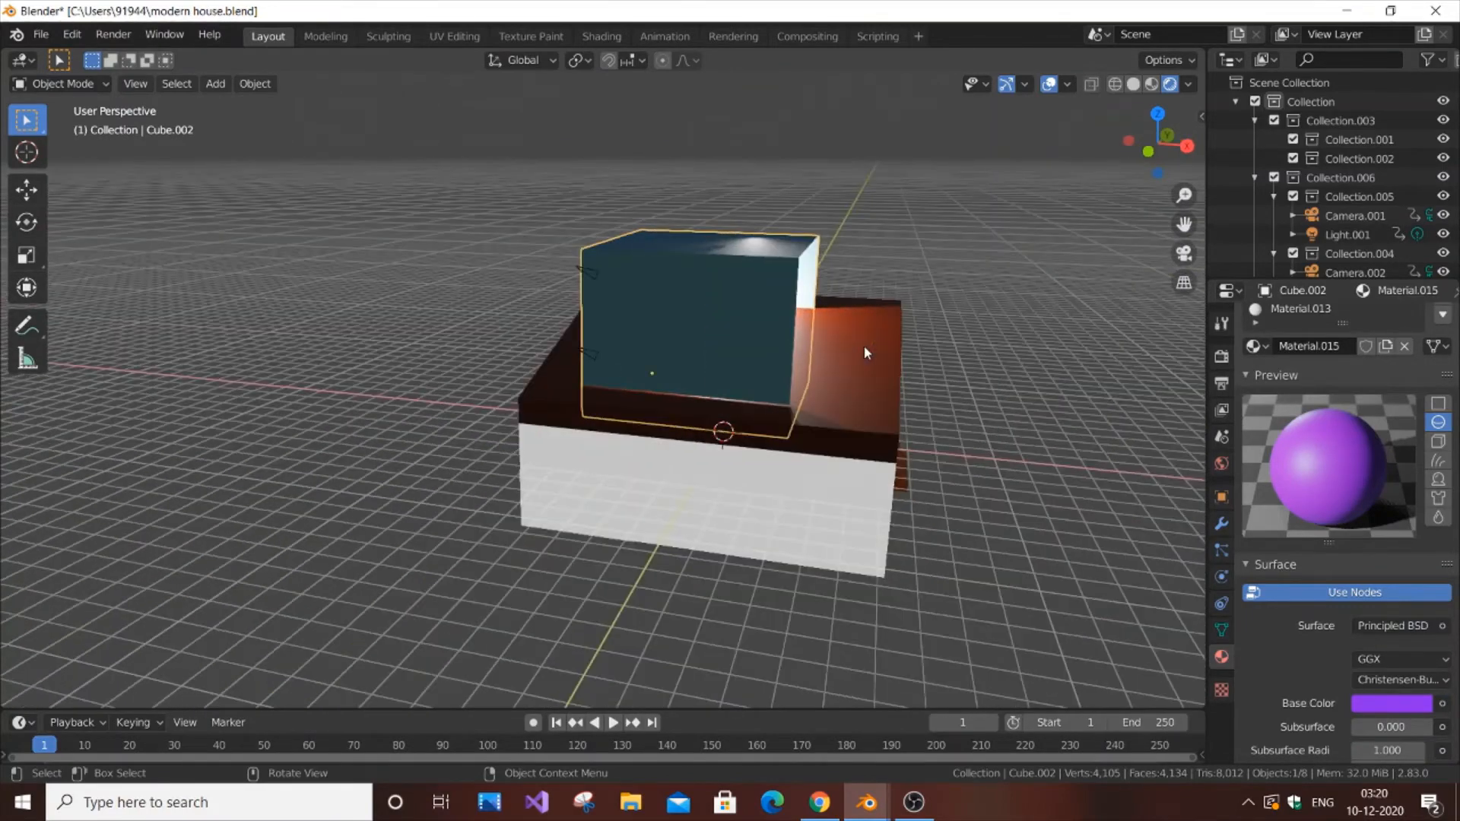
key(g)
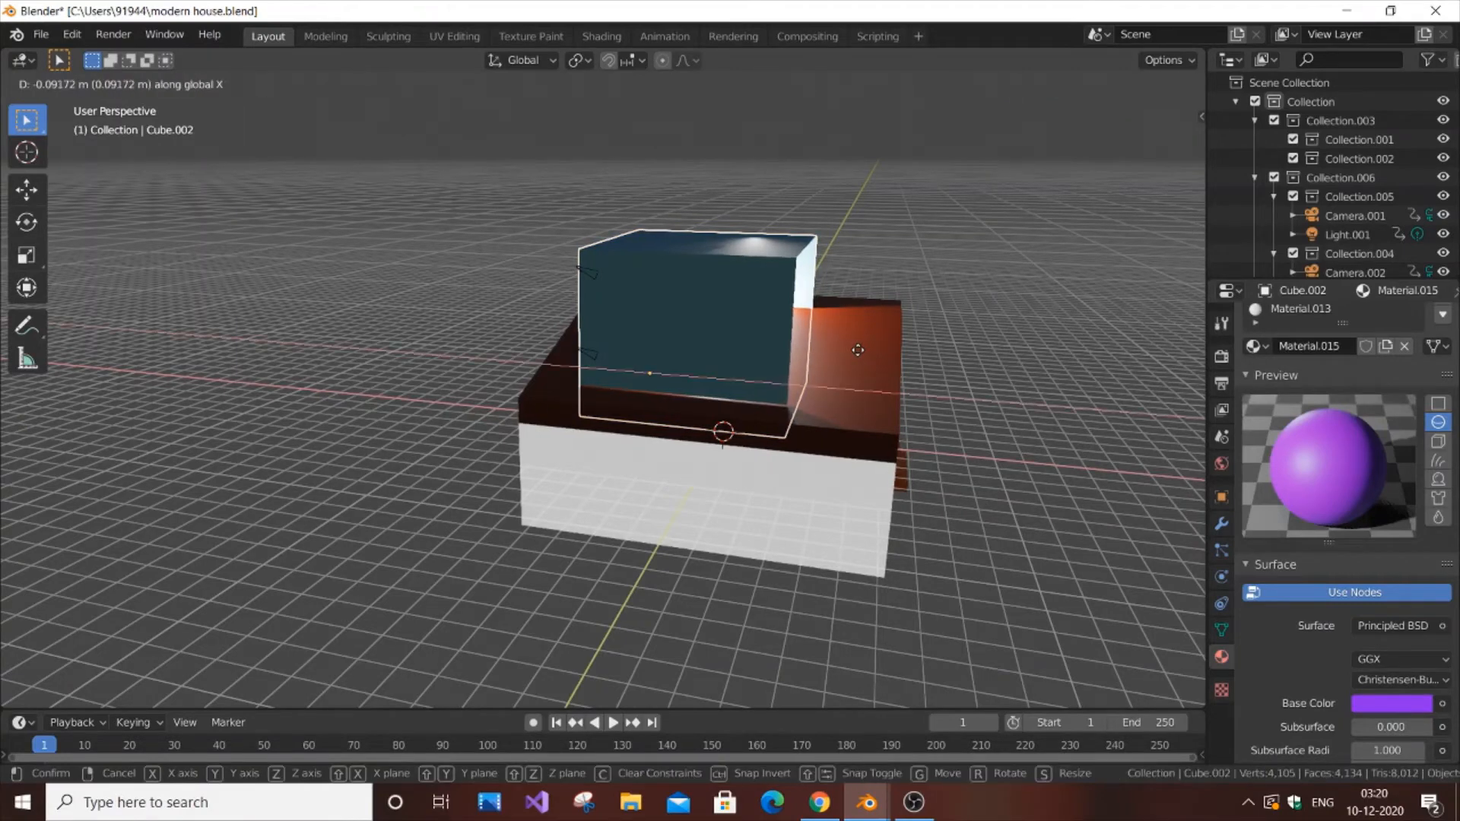
key(z)
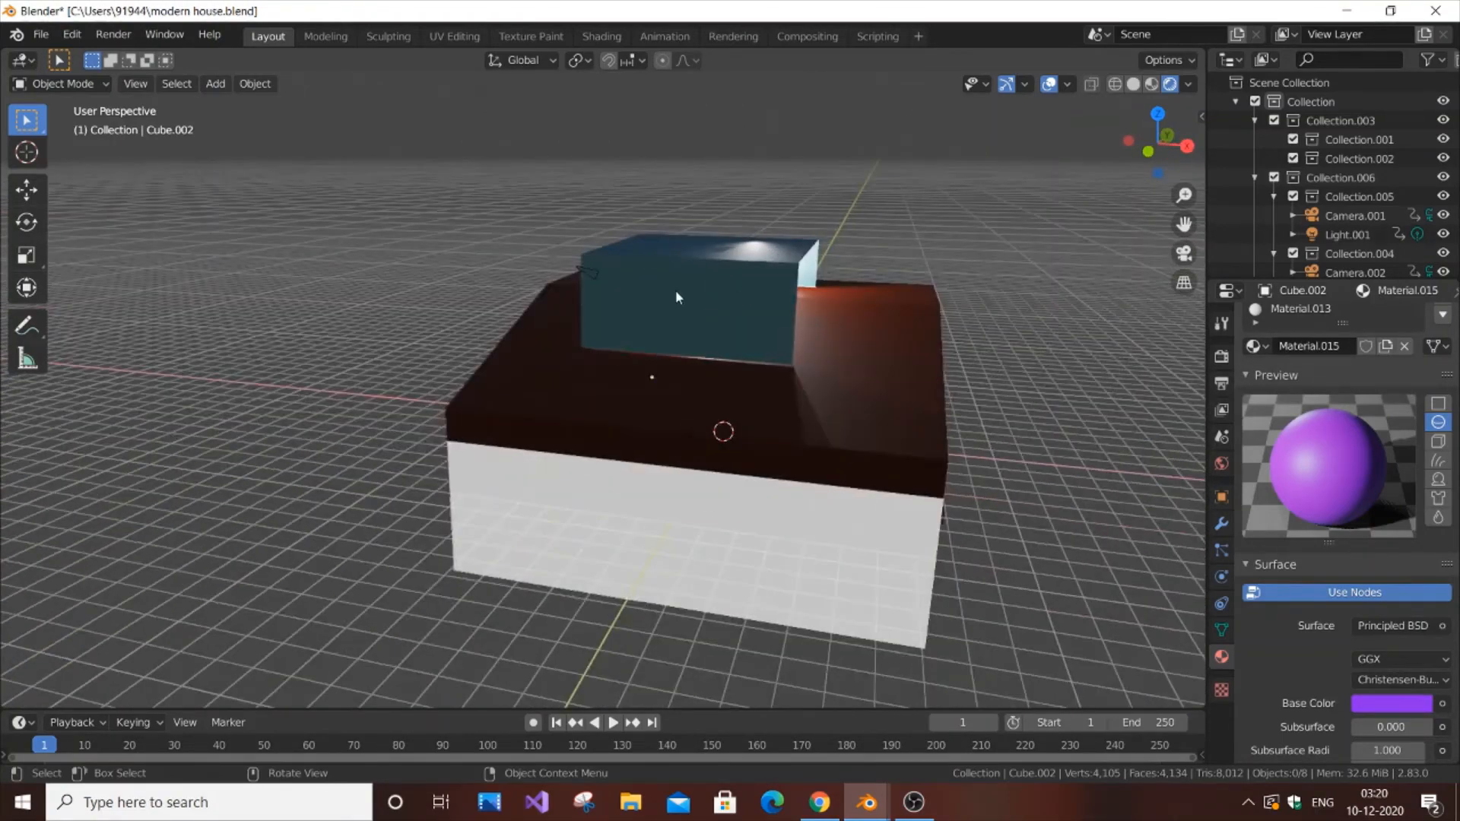
Step: Select the bedroom box and grab-move it down inside the house, below the roof
click(689, 283)
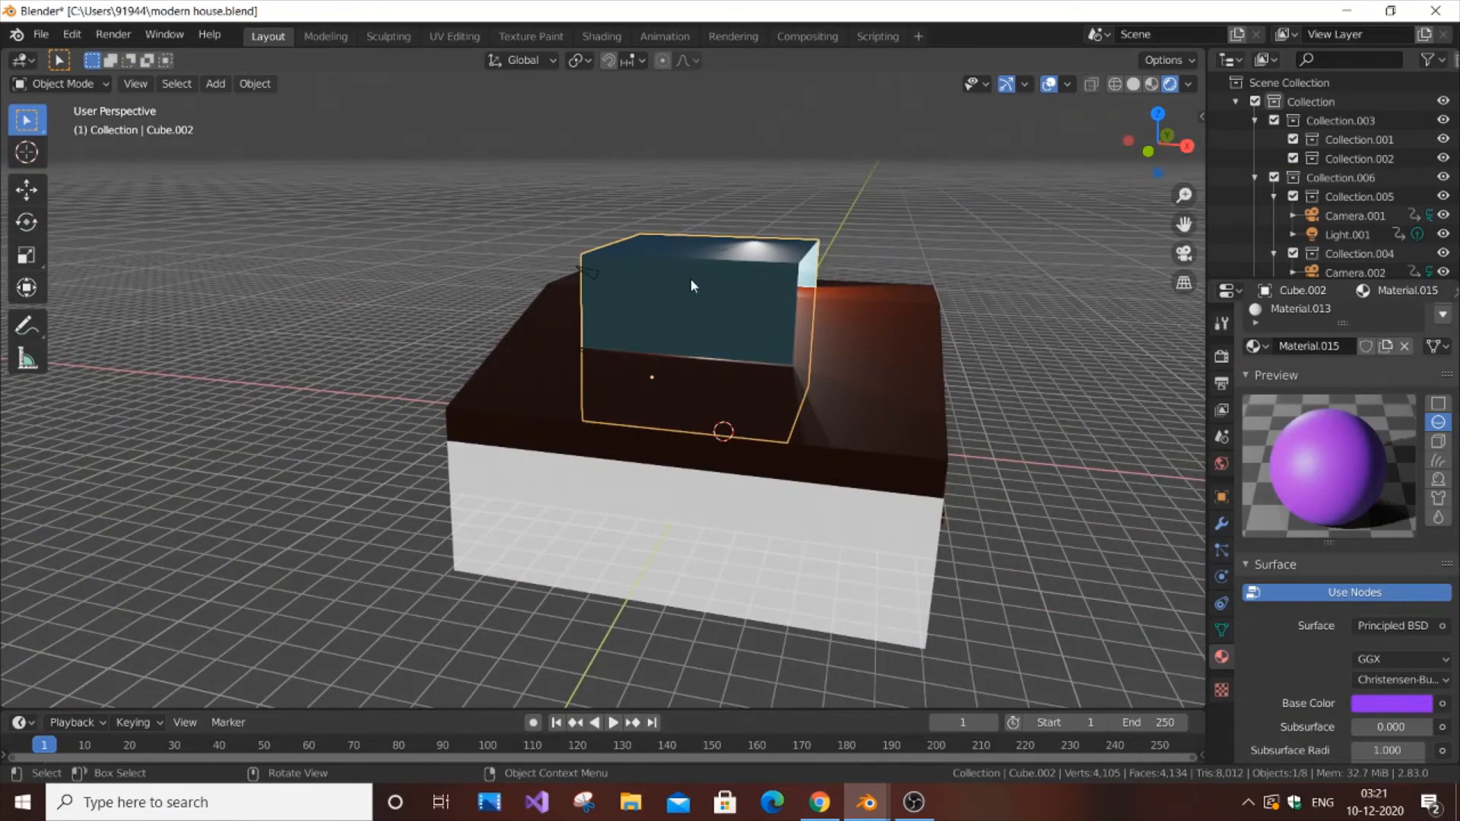
key(g)
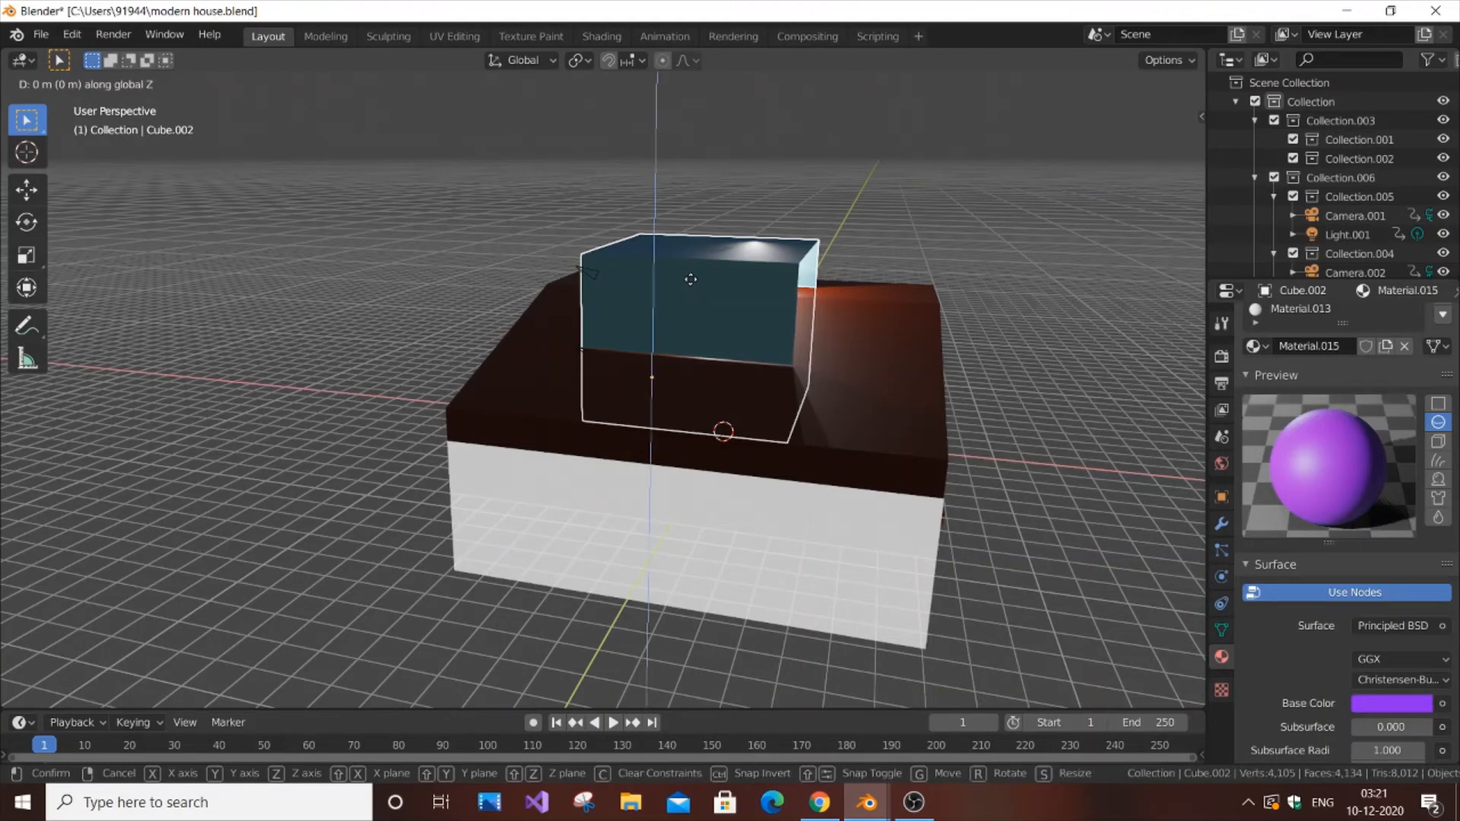
drag(691, 279, 694, 344)
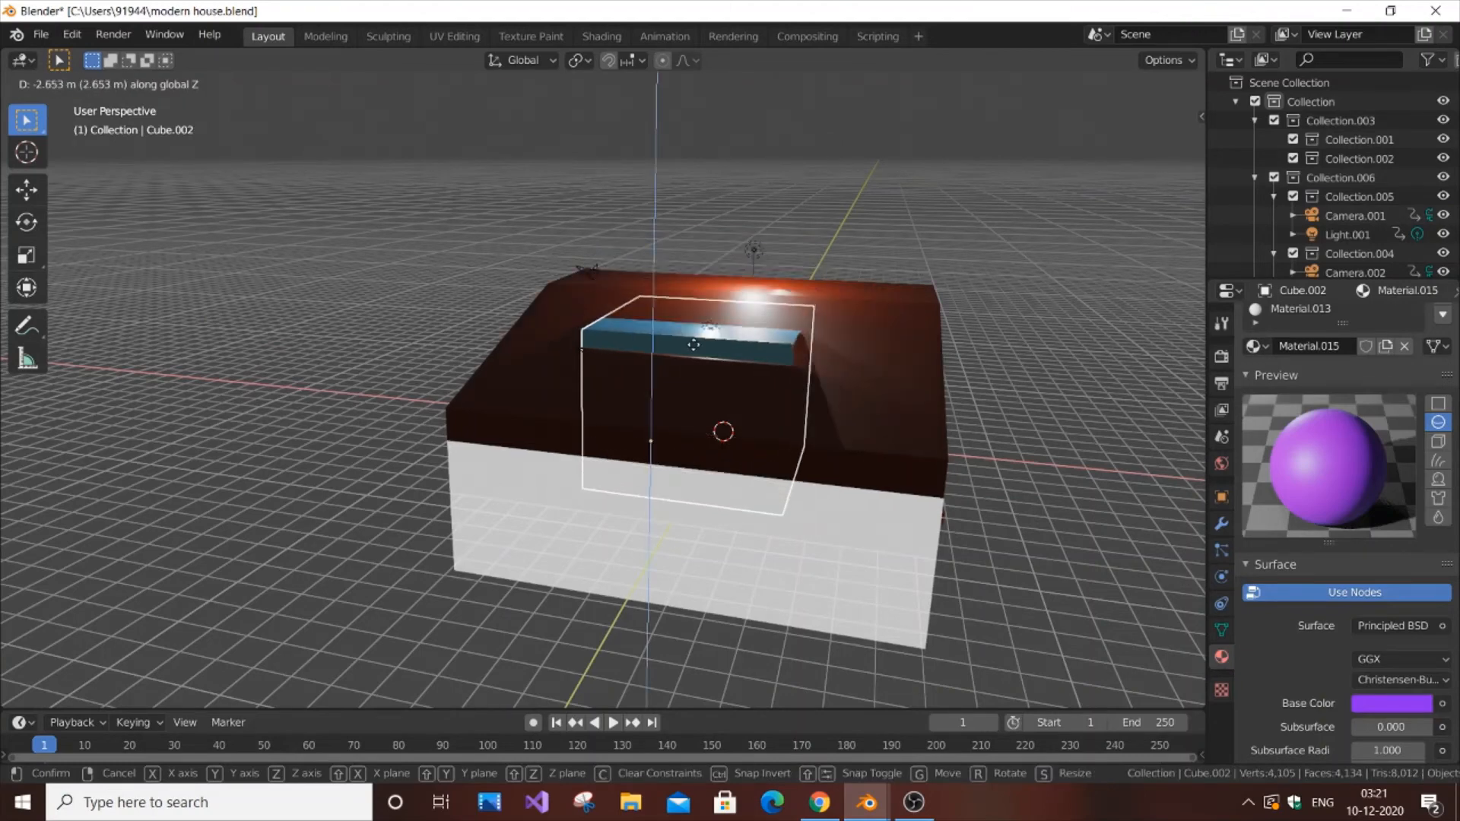
drag(693, 344, 694, 369)
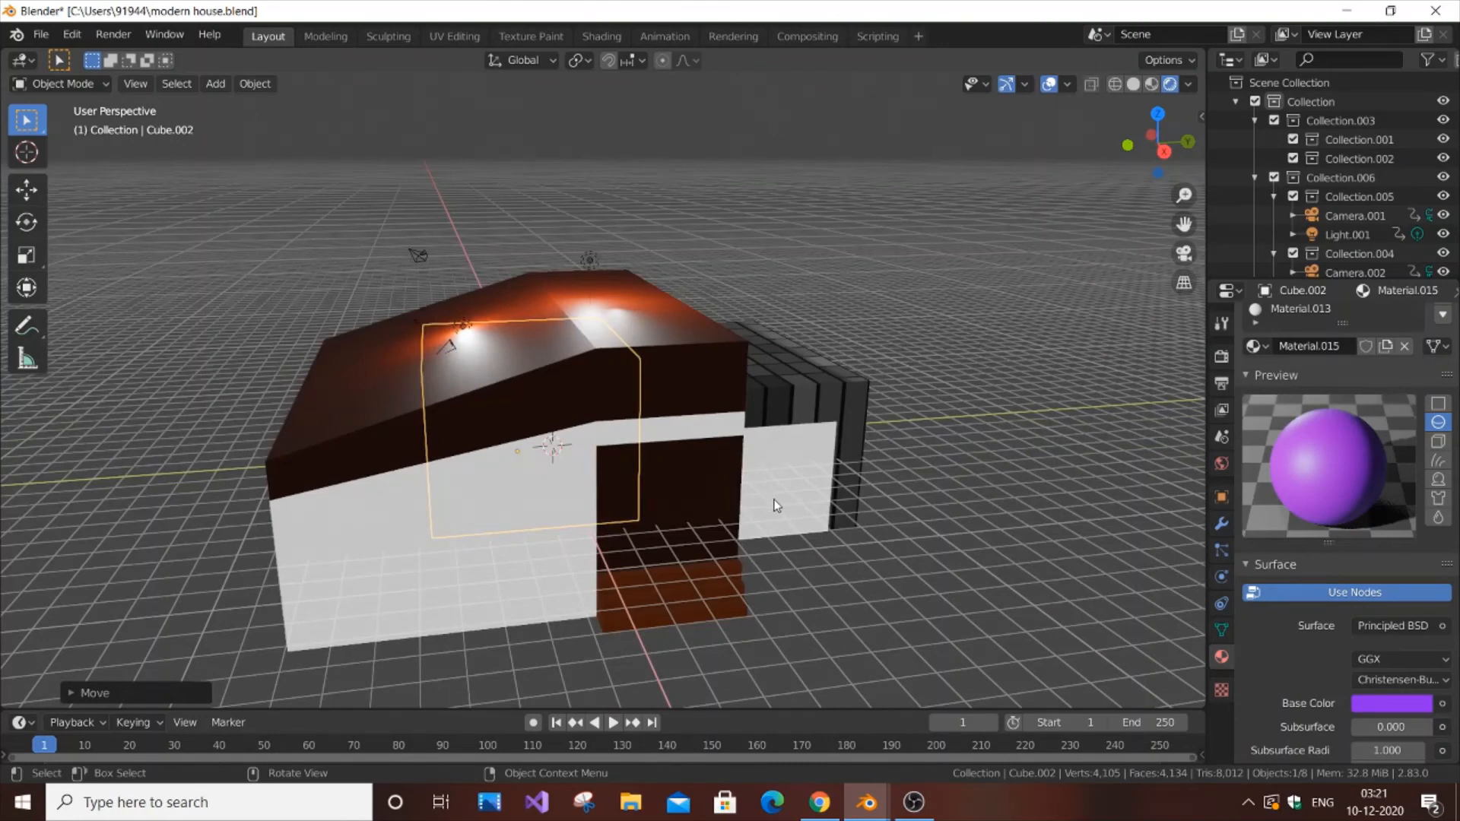
mouse_move(780, 509)
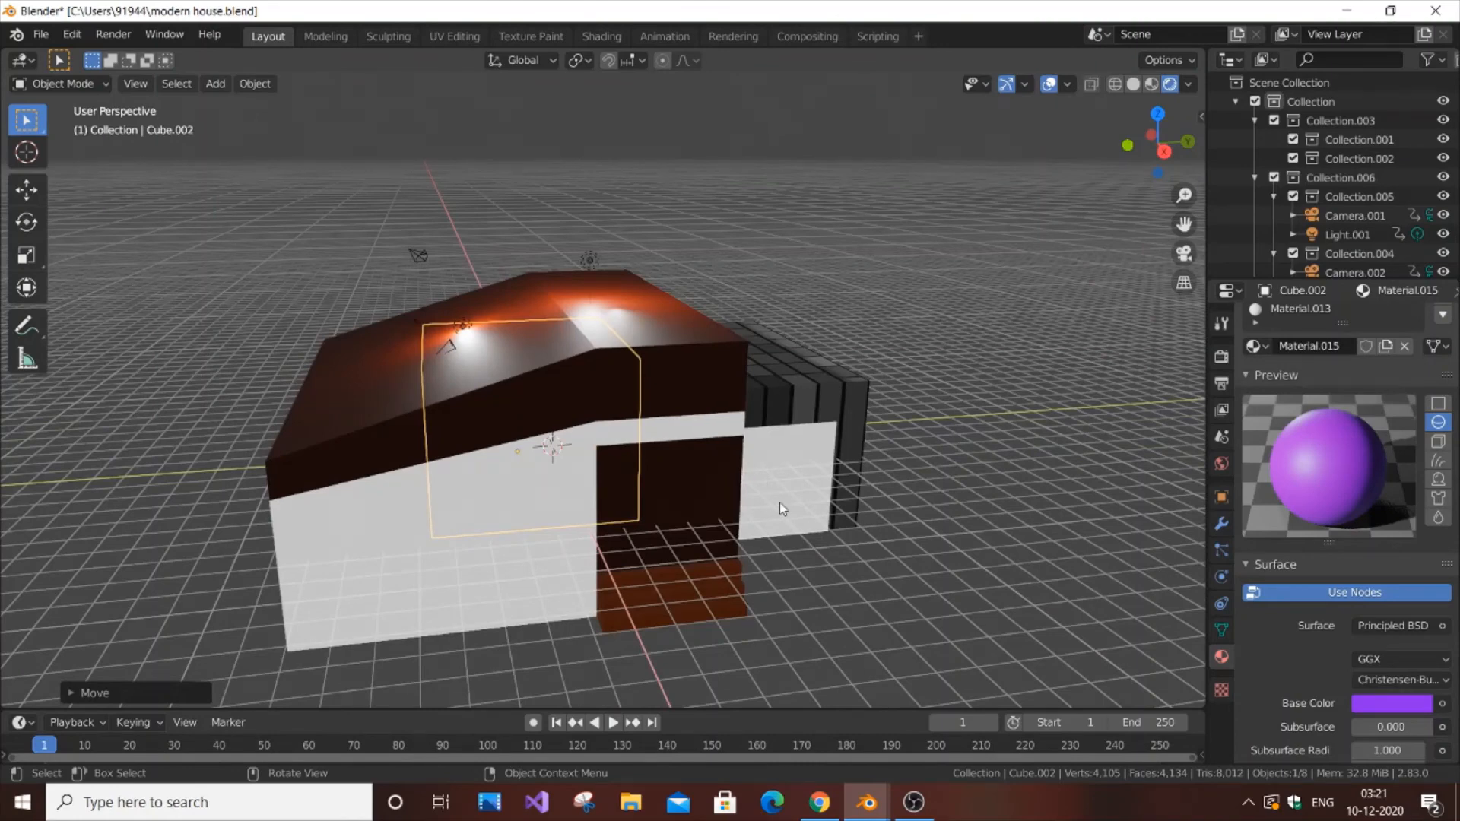